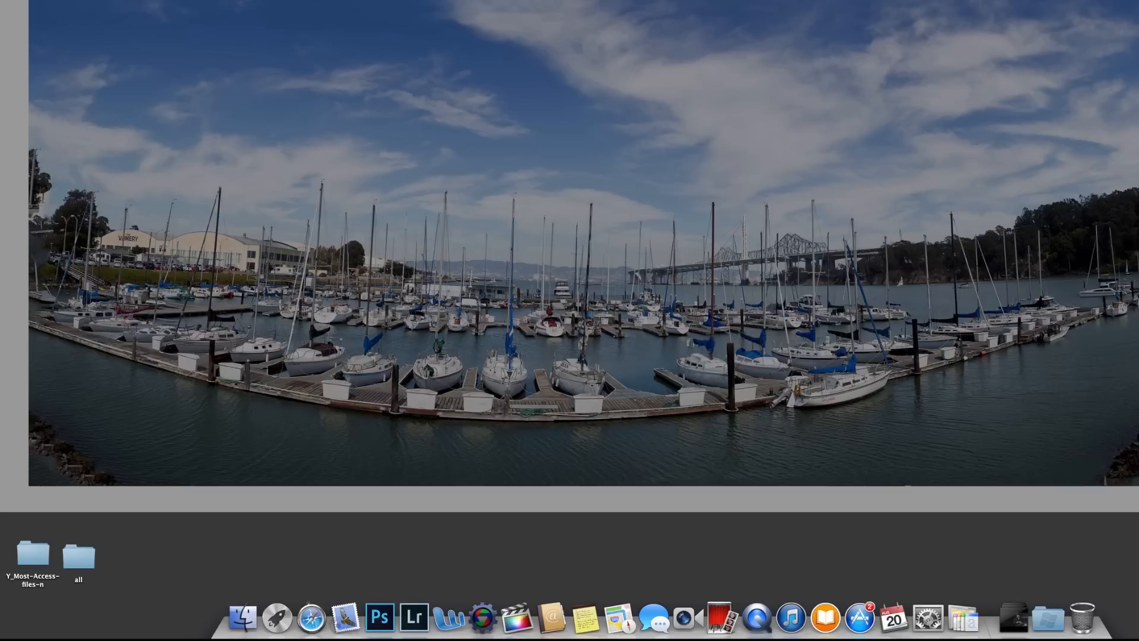
Launch Image Capture from the Dock so the connected iPhone's MOV files appear
click(979, 617)
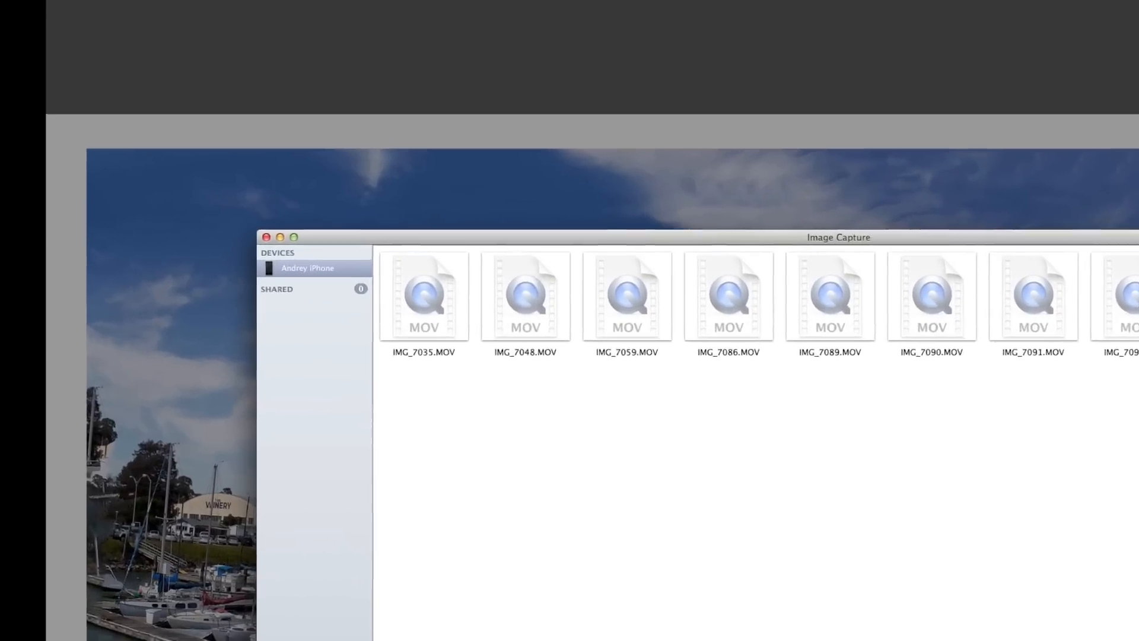
click(106, 20)
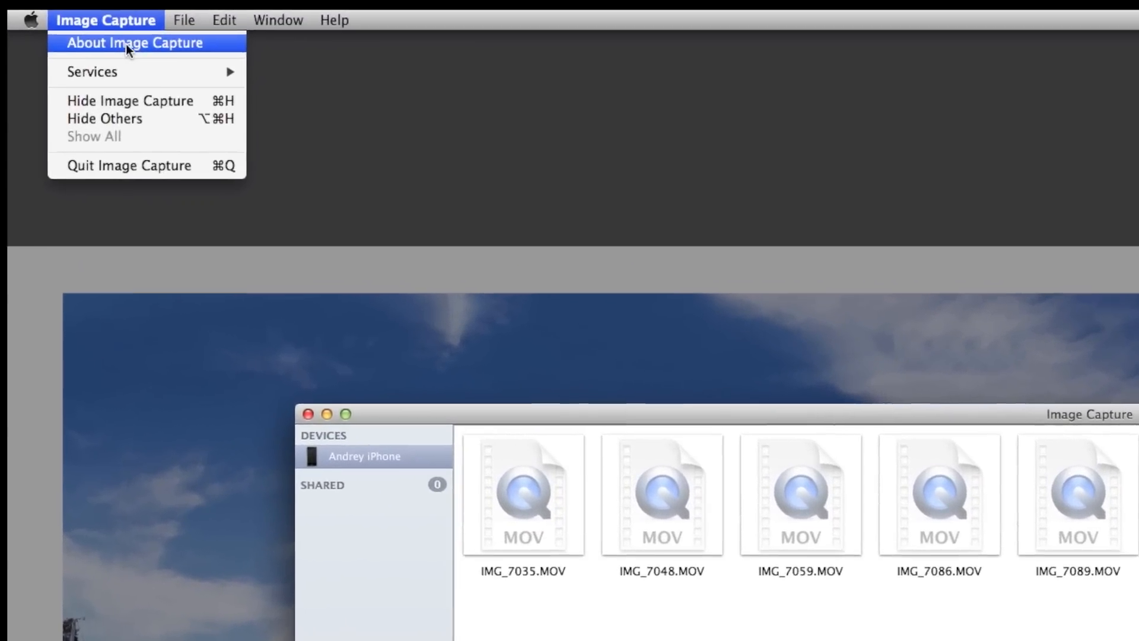
click(447, 72)
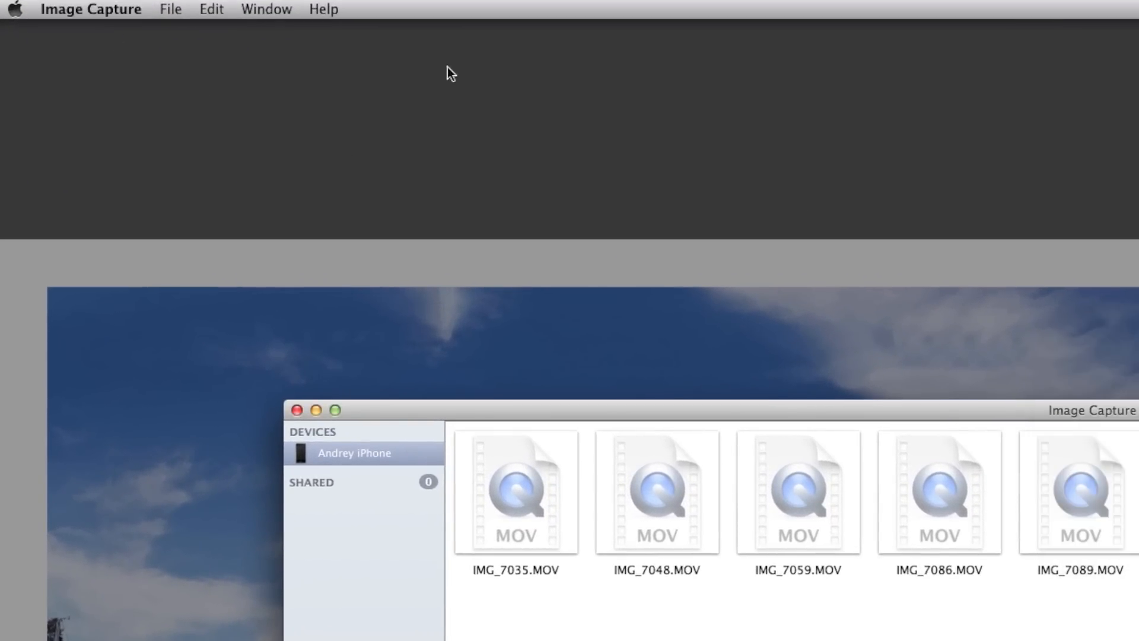
click(90, 8)
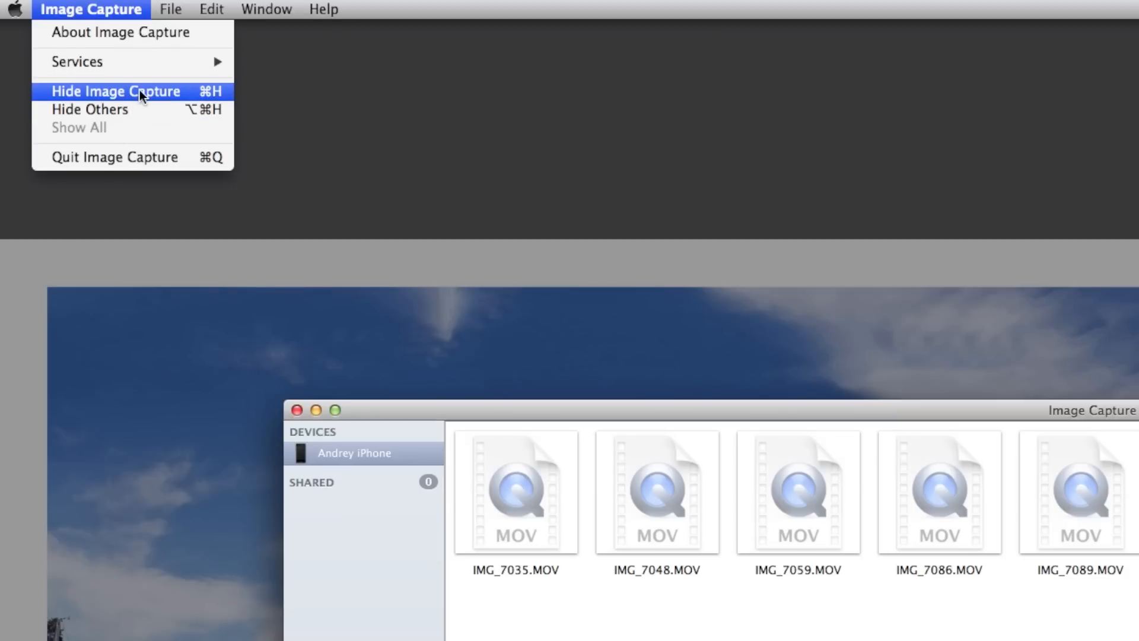
mouse_move(119, 174)
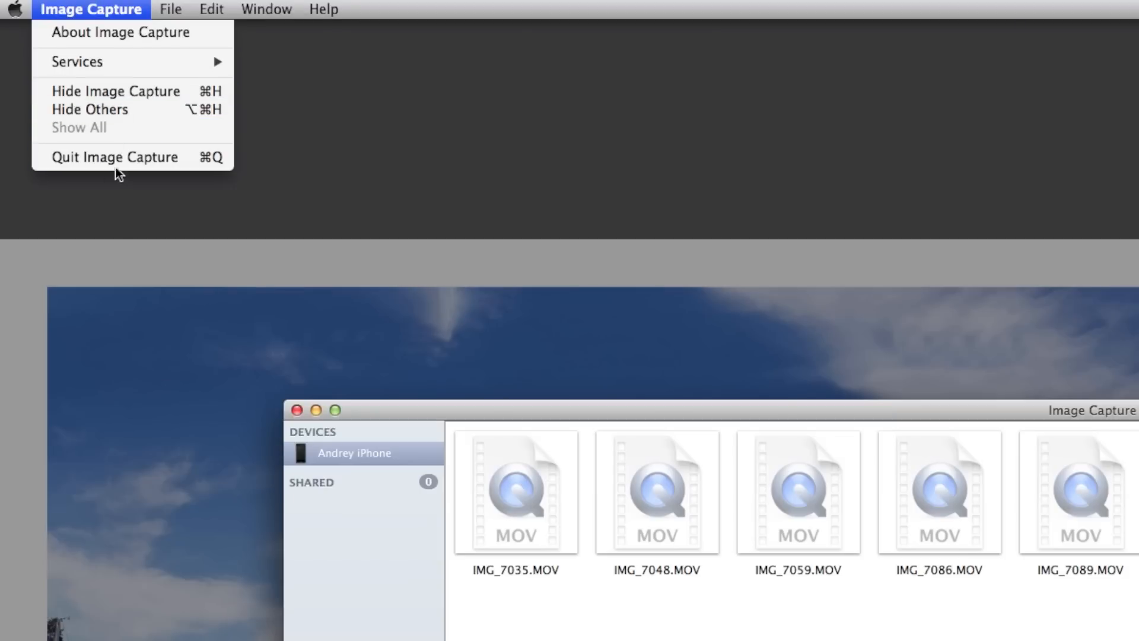
click(211, 9)
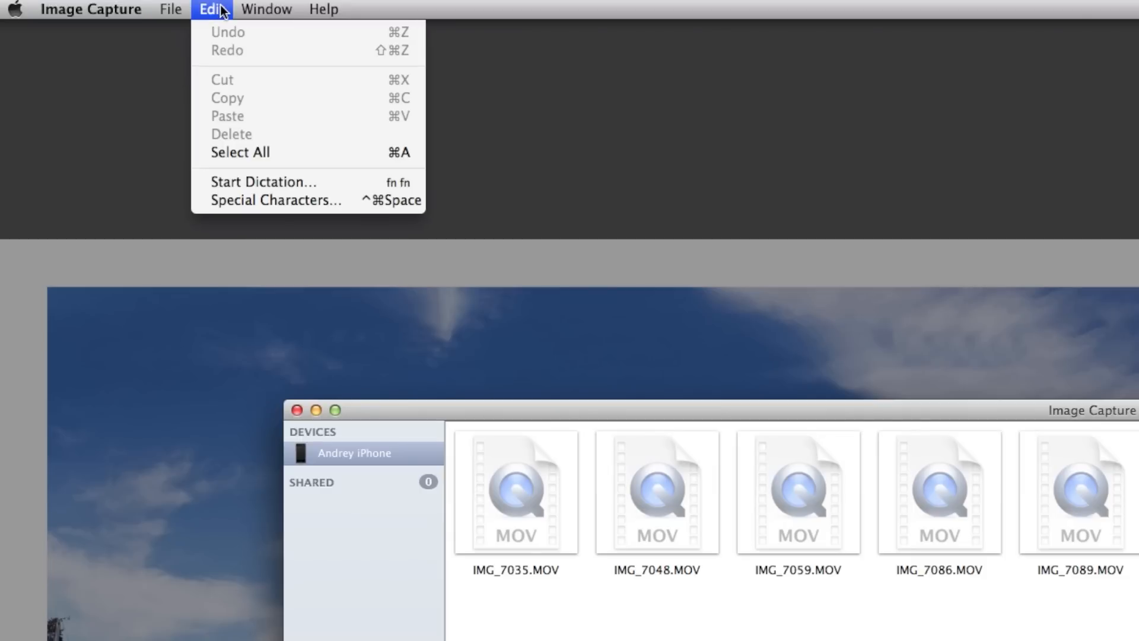
click(266, 9)
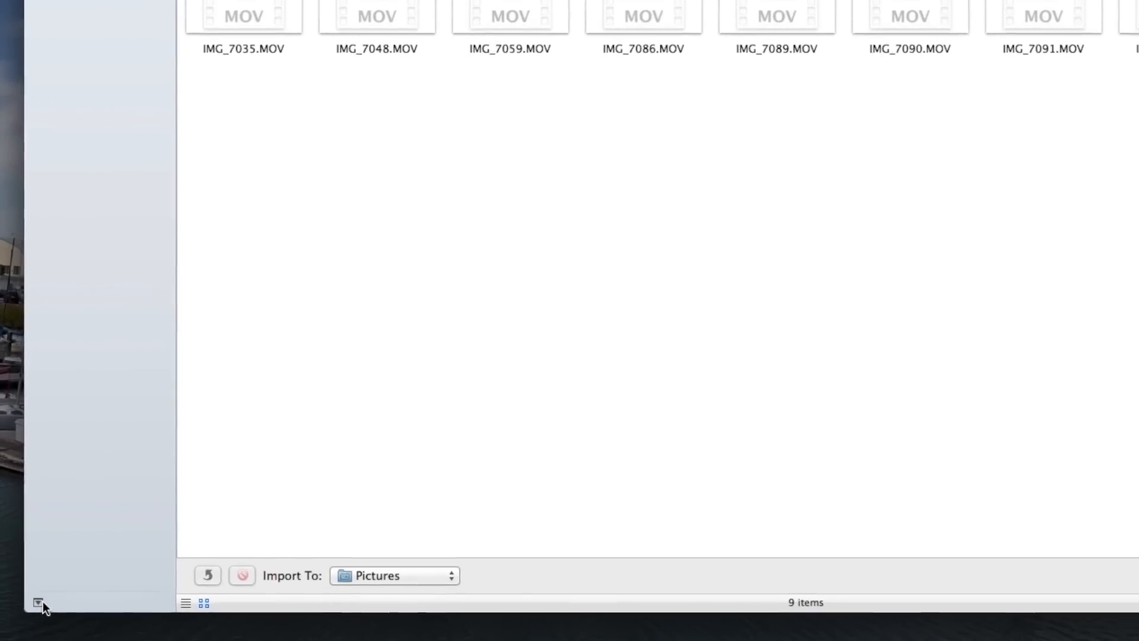
Set 'Connecting this iPhone opens' to No application, then collapse the device options panel
click(38, 602)
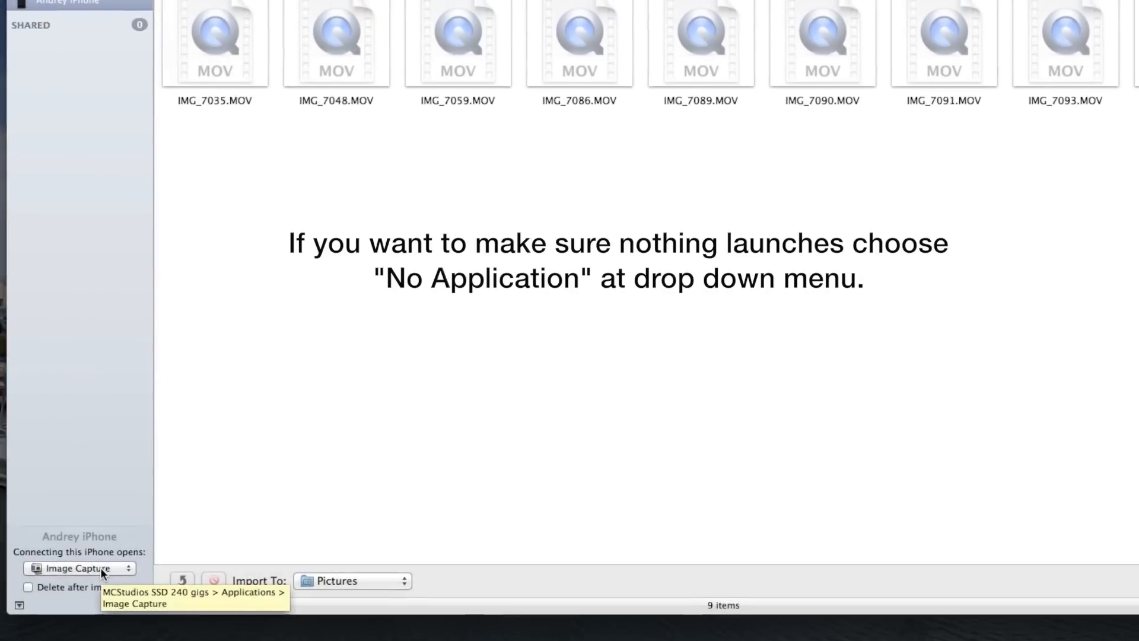
click(78, 567)
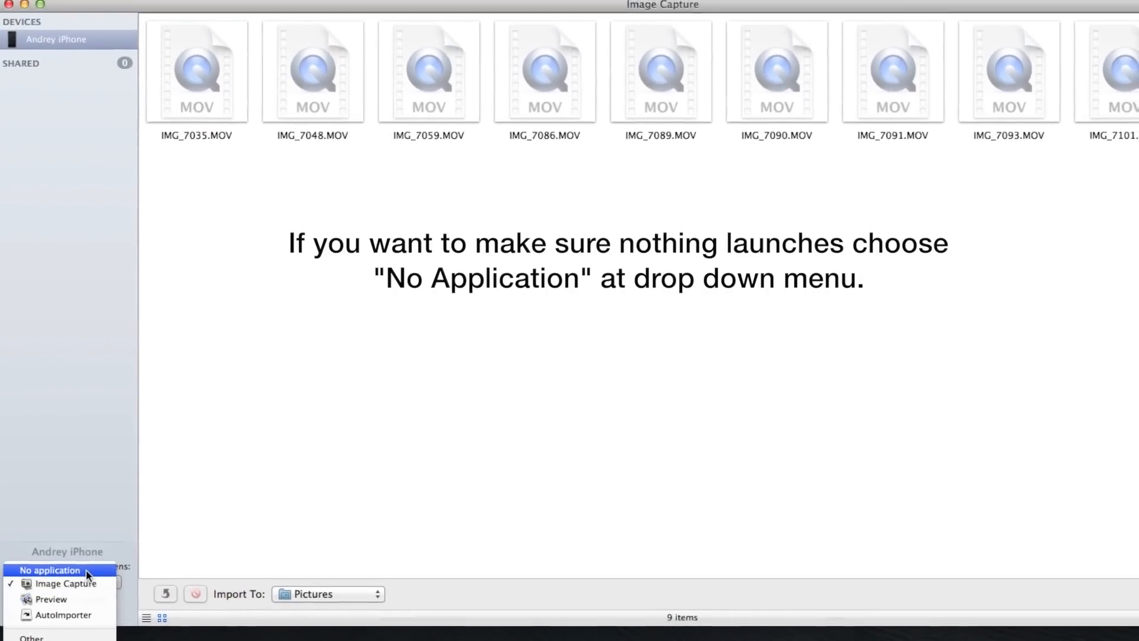
click(50, 569)
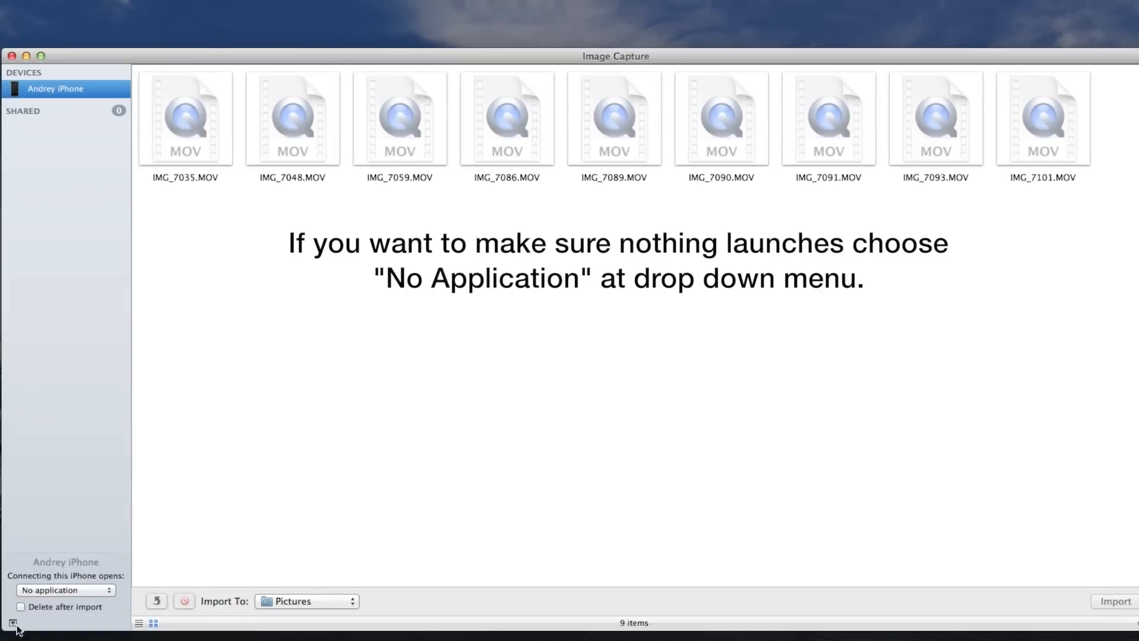
click(12, 621)
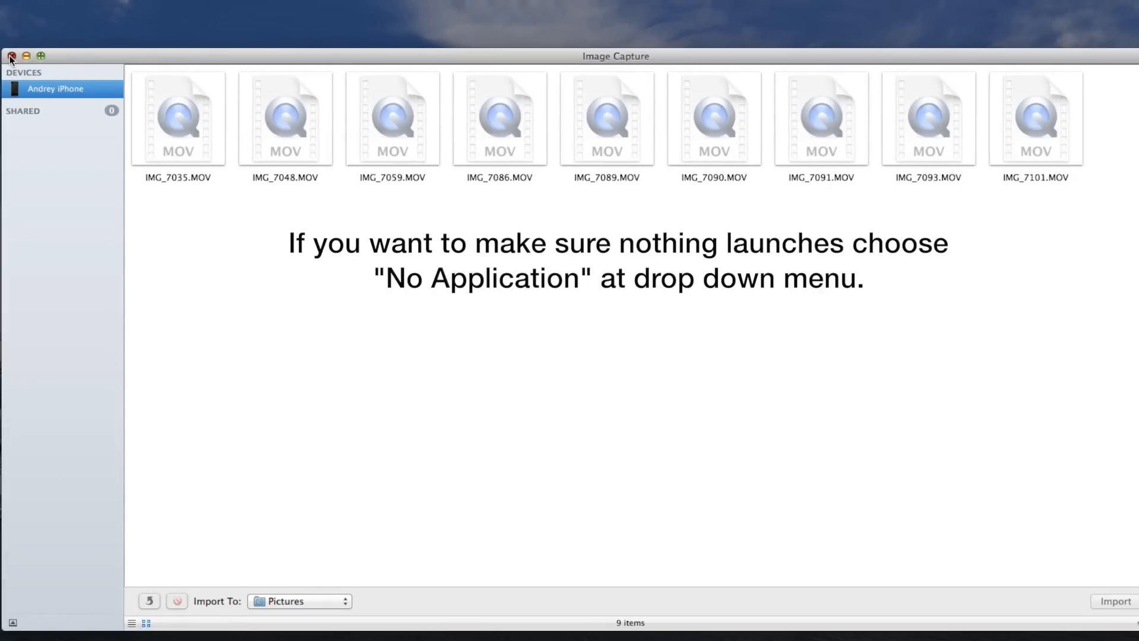